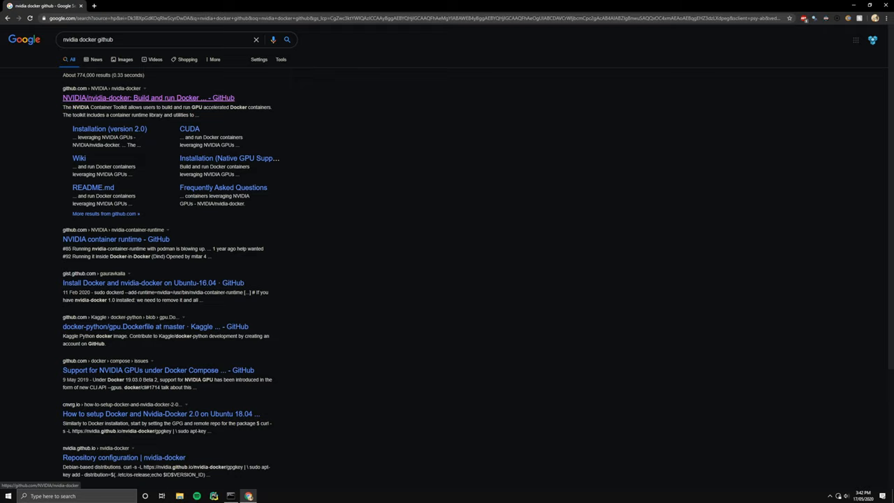
Open the NVIDIA/nvidia-docker repository and scroll to its Quickstart install steps.
left_click(147, 97)
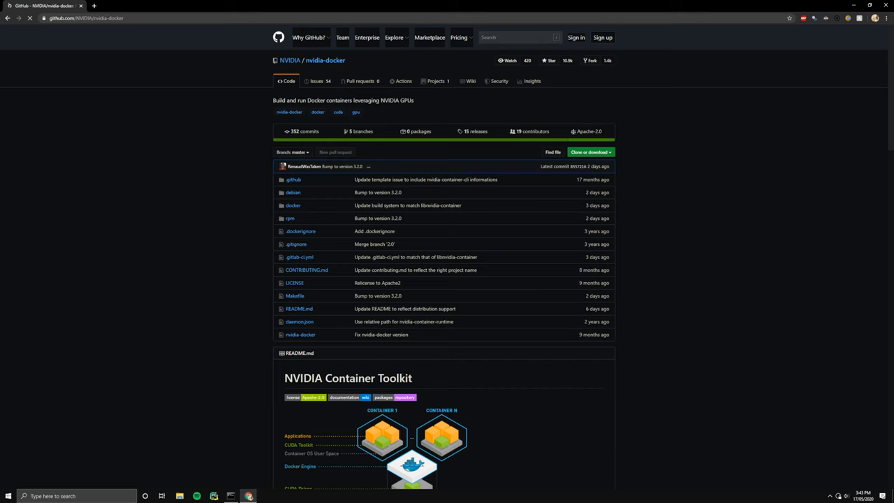
scroll("down", 3)
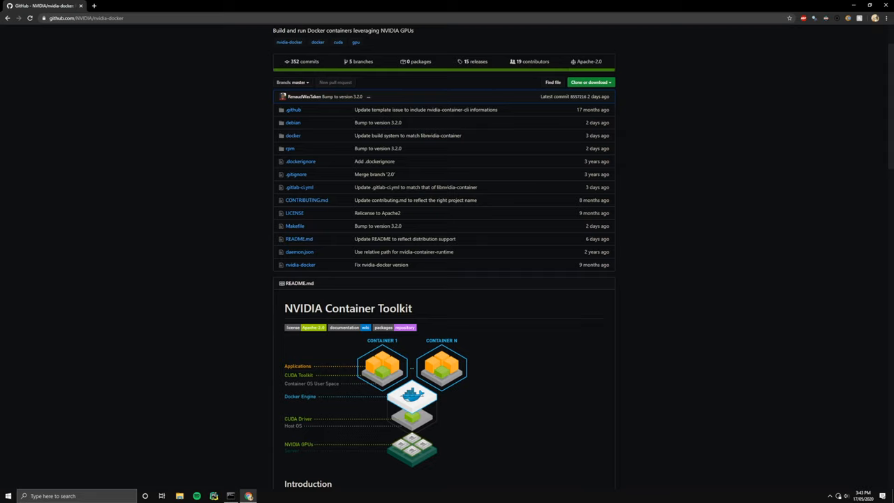
scroll("down", 3)
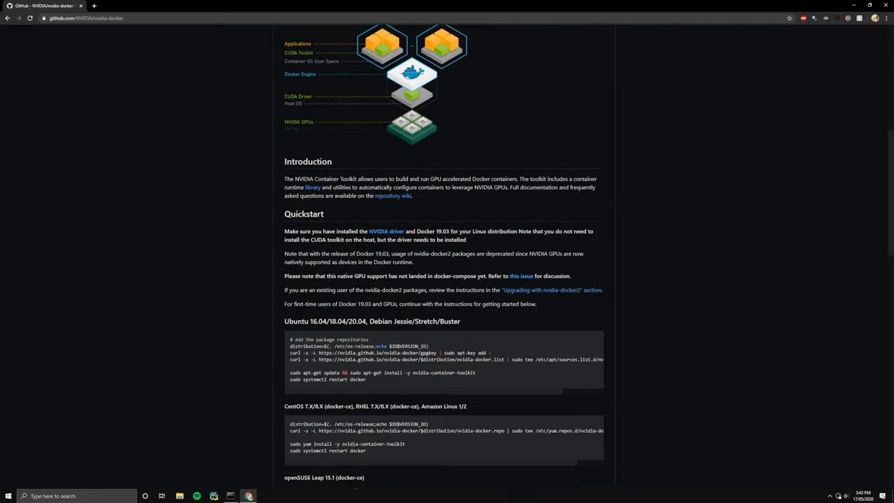
scroll("down", 3)
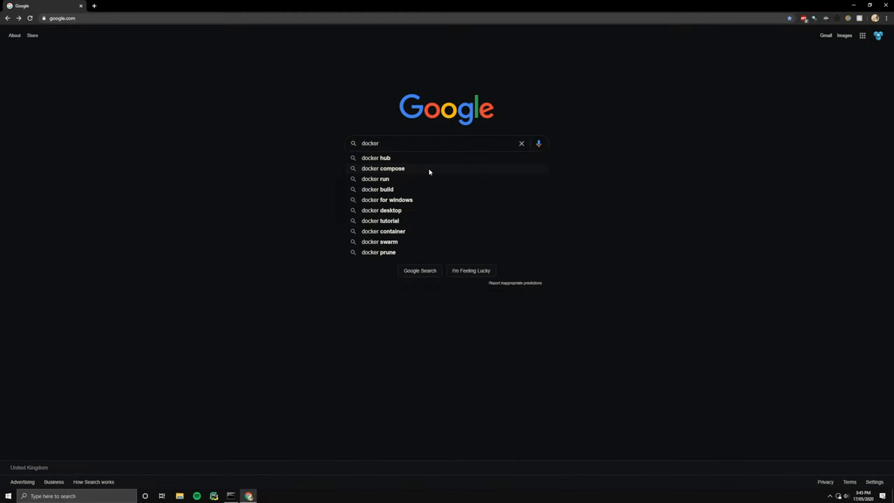
Search Docker Hub for 'tensorflow' and open the tensorflow/tensorflow image page.
left_click(376, 157)
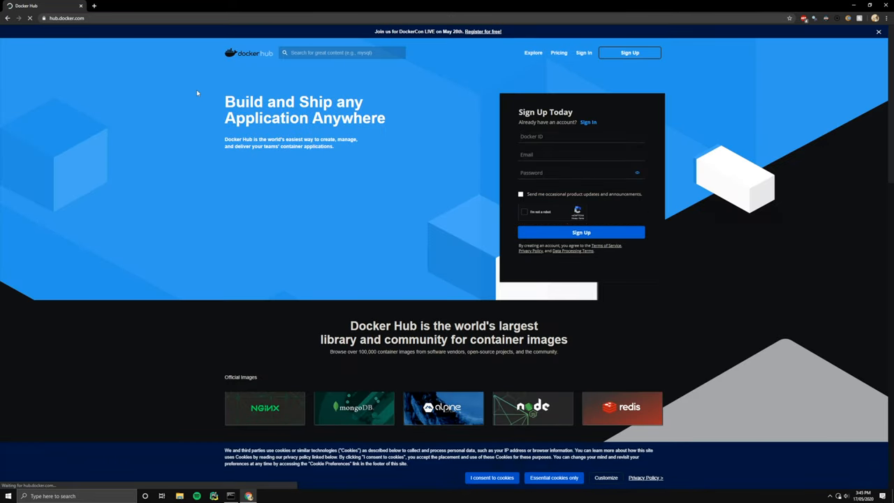
type("tenso")
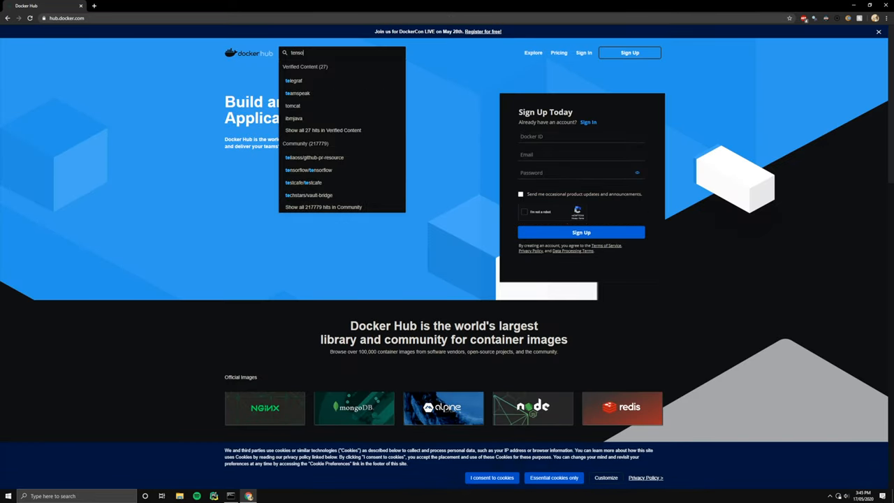
key("enter")
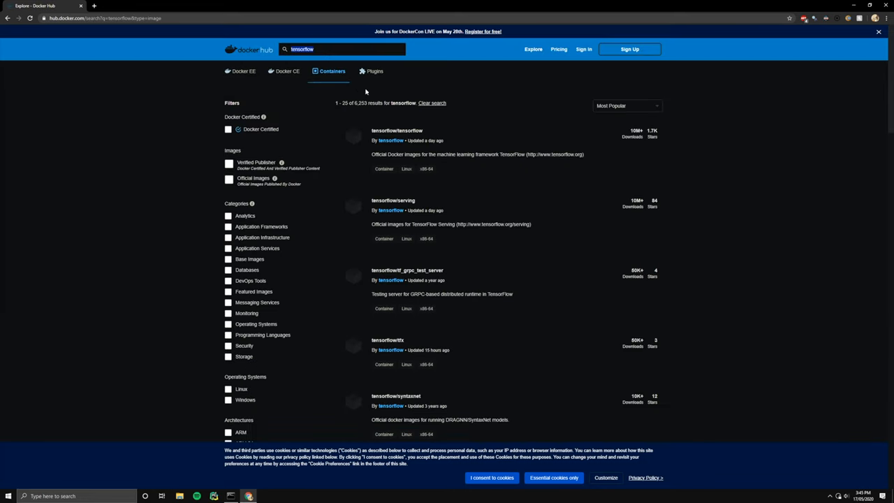
left_click(397, 131)
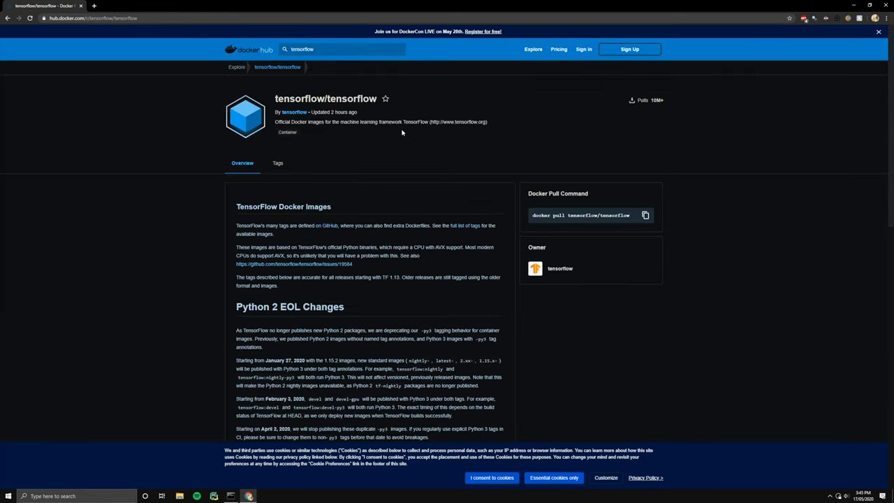
Filter the tensorflow tags to 'nightly-gpu' and copy its pull command.
left_click(278, 163)
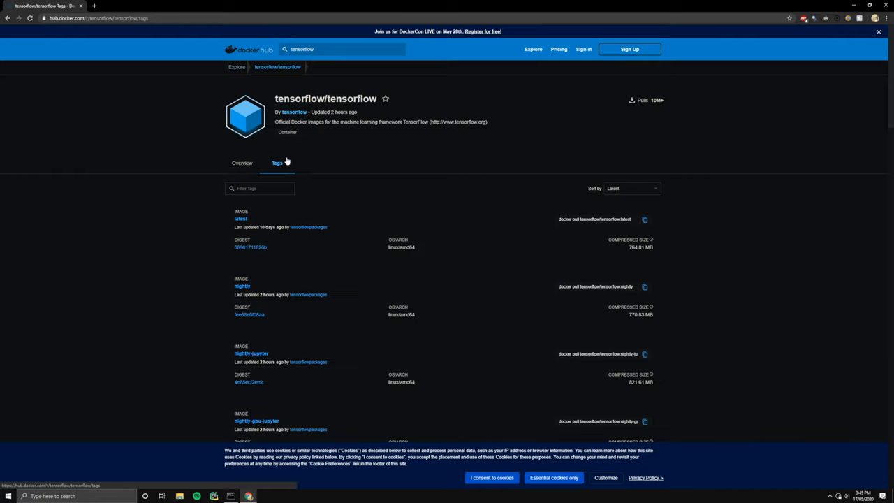
scroll("down", 3)
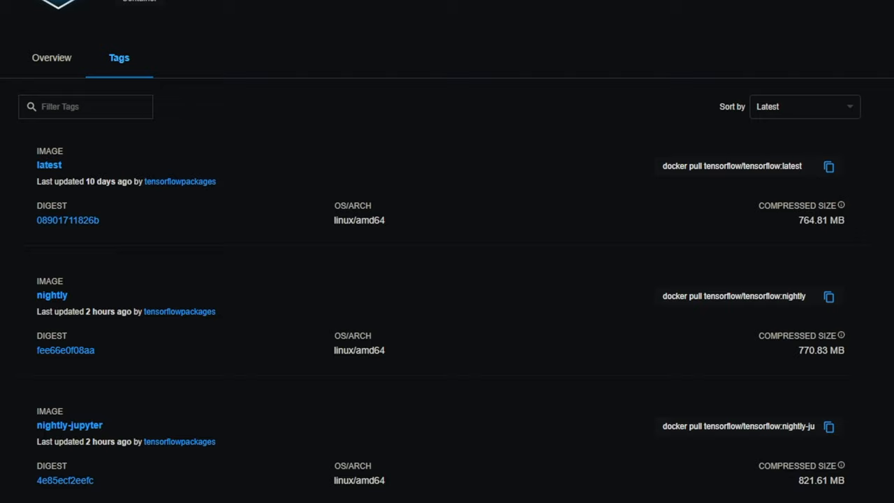
type("nightly-gpu")
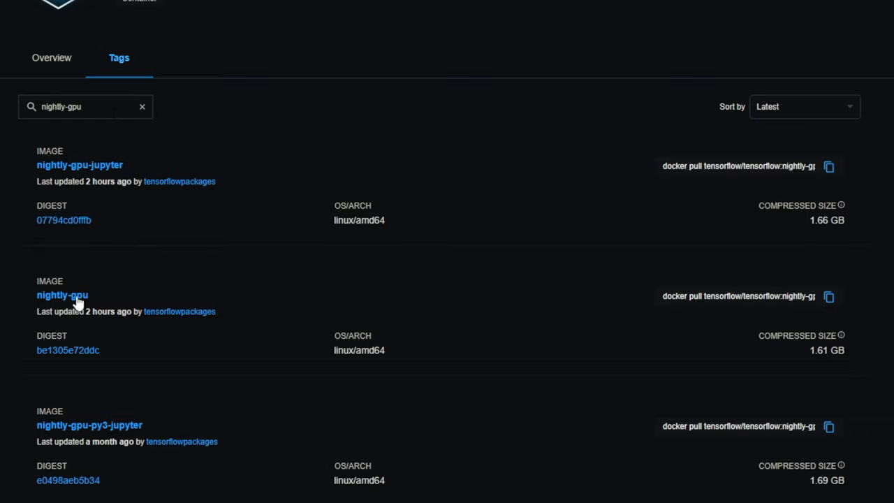
mouse_move(180, 309)
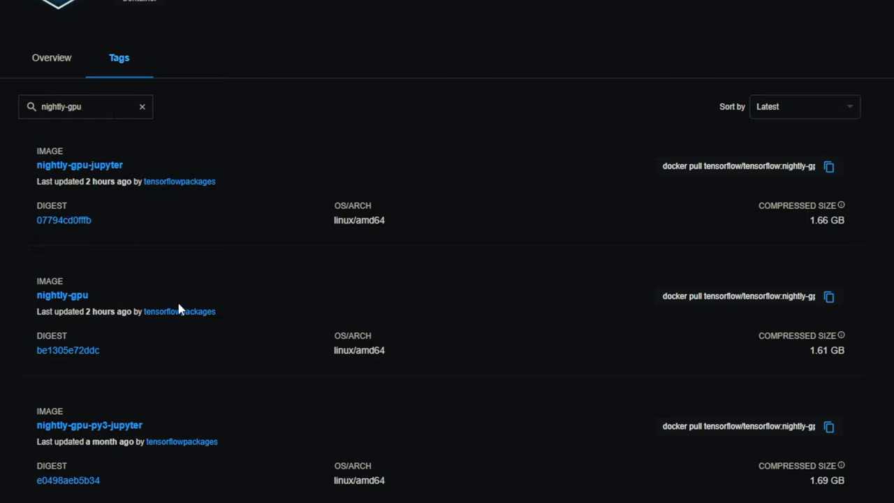
left_click(829, 296)
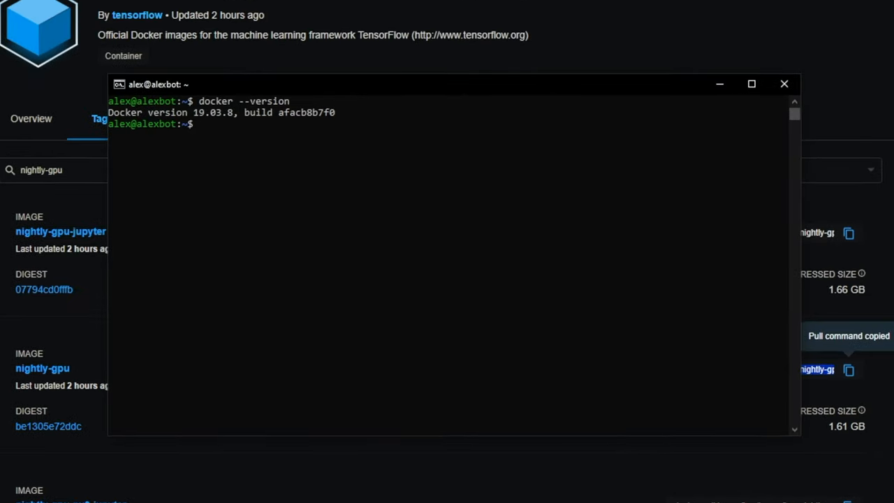
Run docker pull tensorflow/tensorflow:nightly-gpu in the Ubuntu terminal.
type("docker p")
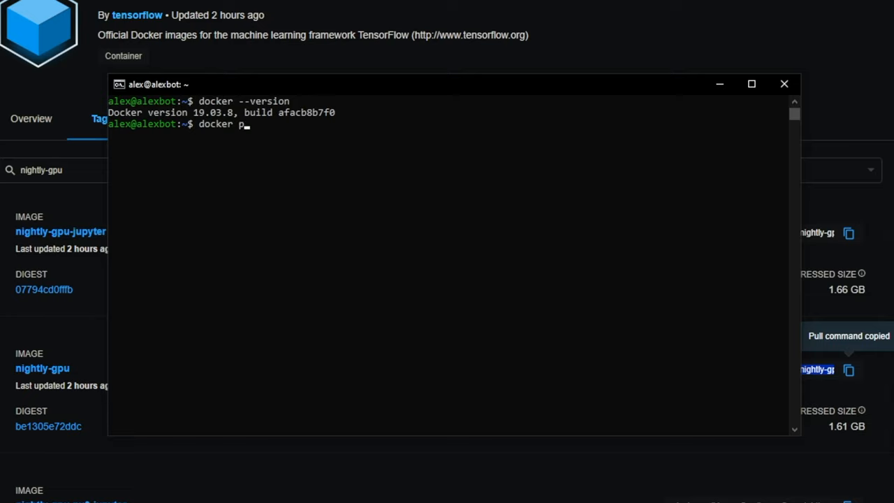
type("ul")
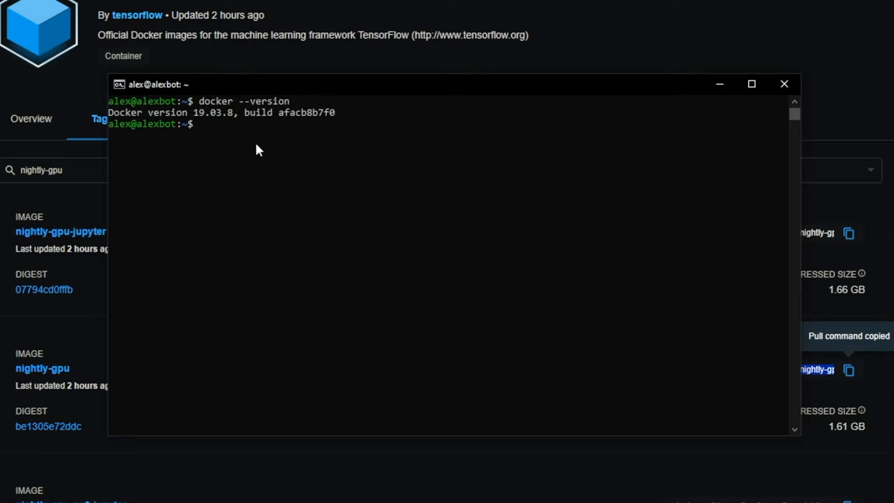
type("docker pull tensorflow/tensorflow:nightly-gpu")
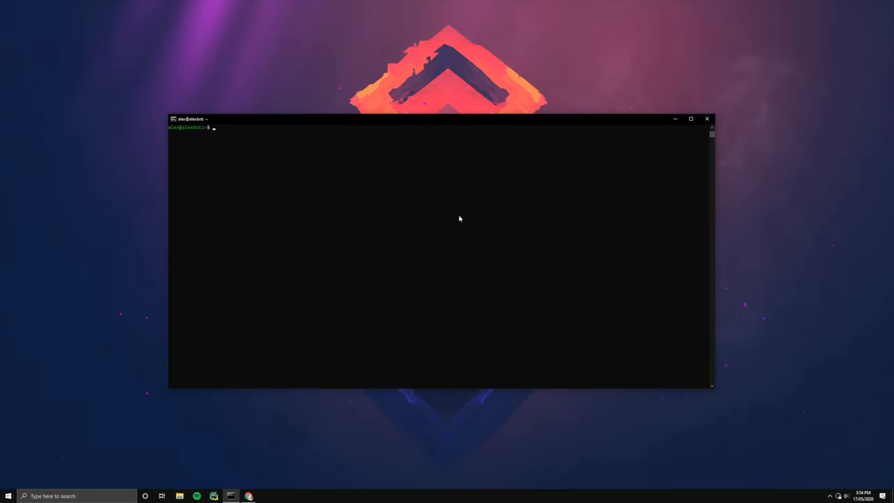
mouse_move(434, 269)
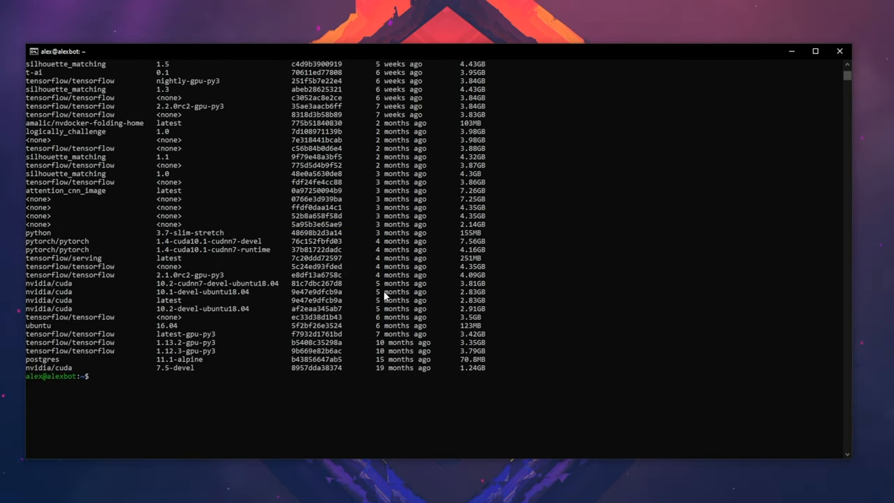
Run docker images to list the local TensorFlow, PyTorch and CUDA images.
type("docker i")
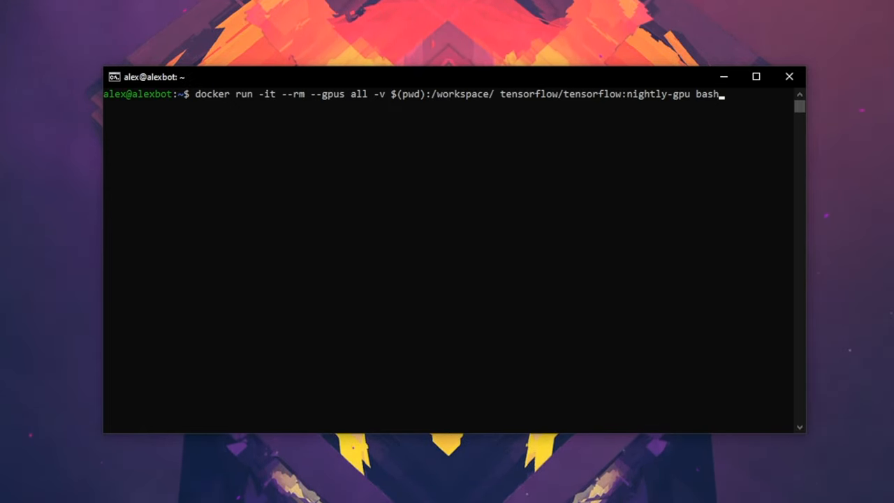
Launch the nightly-gpu container with all GPUs and mounted workspace, then list workspace/.
key("Return")
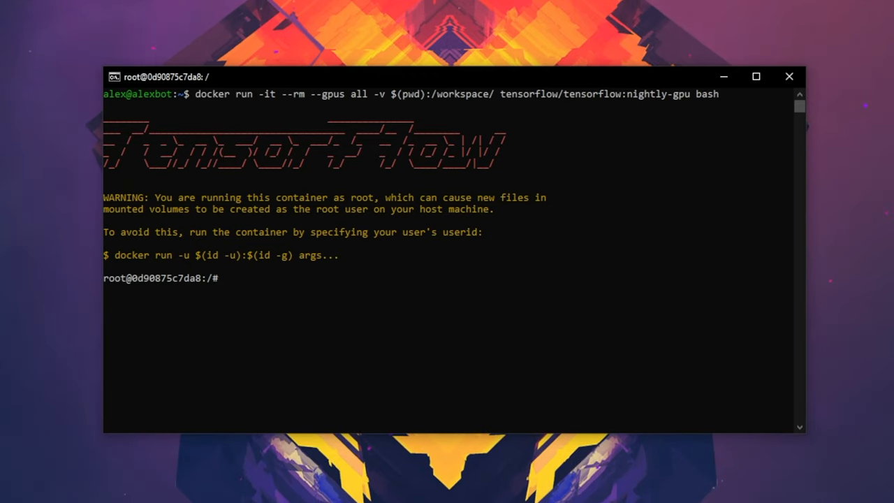
type("cd")
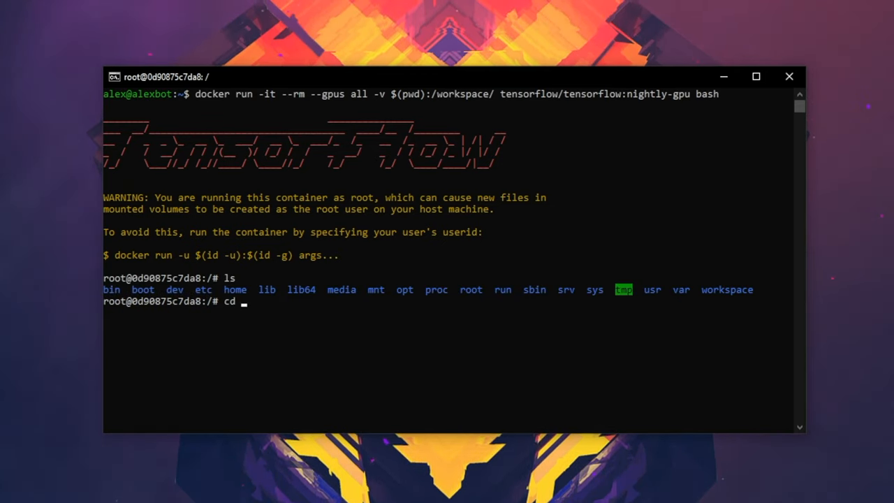
type("workspace/")
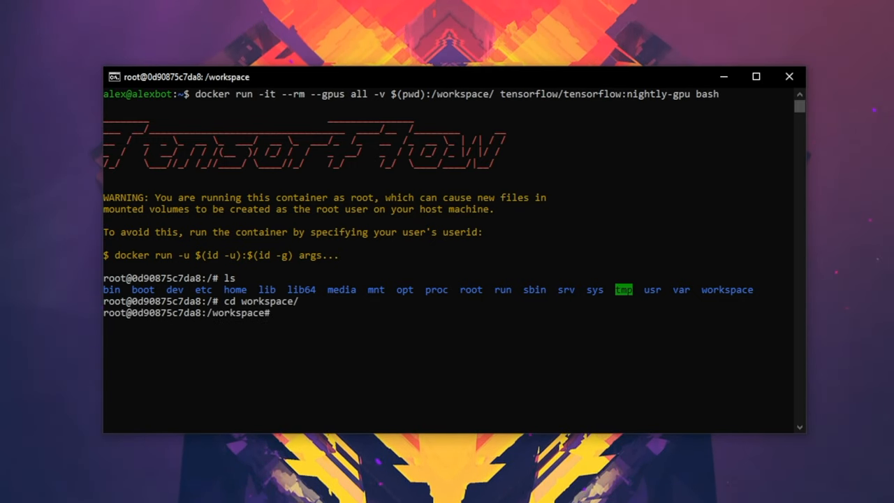
type("ls")
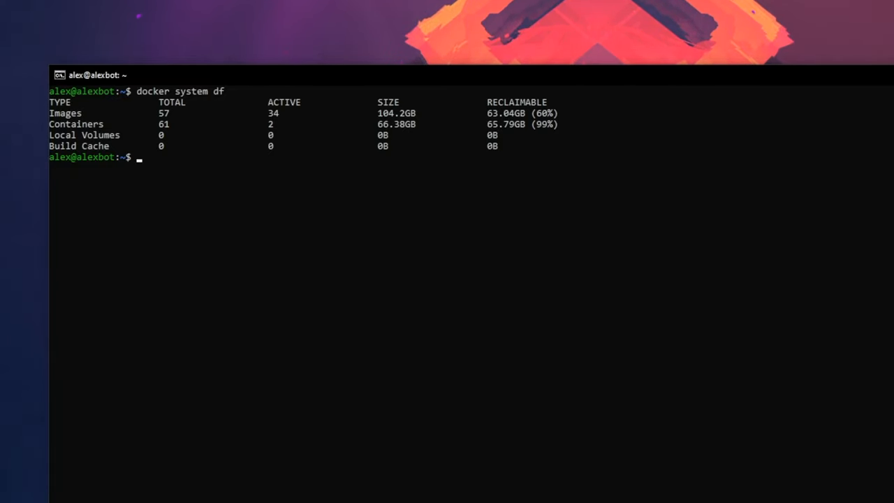
Check disk usage with docker system df and type docker system prune -a.
type("docker system")
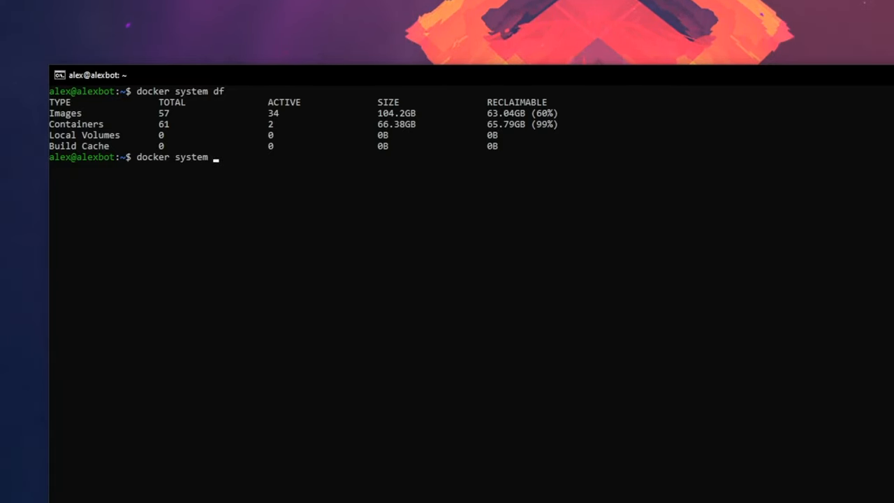
type("prune -a")
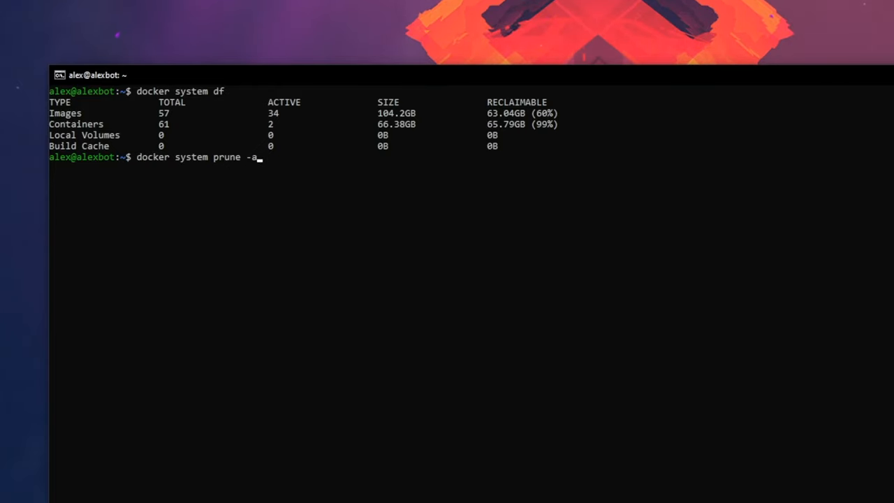